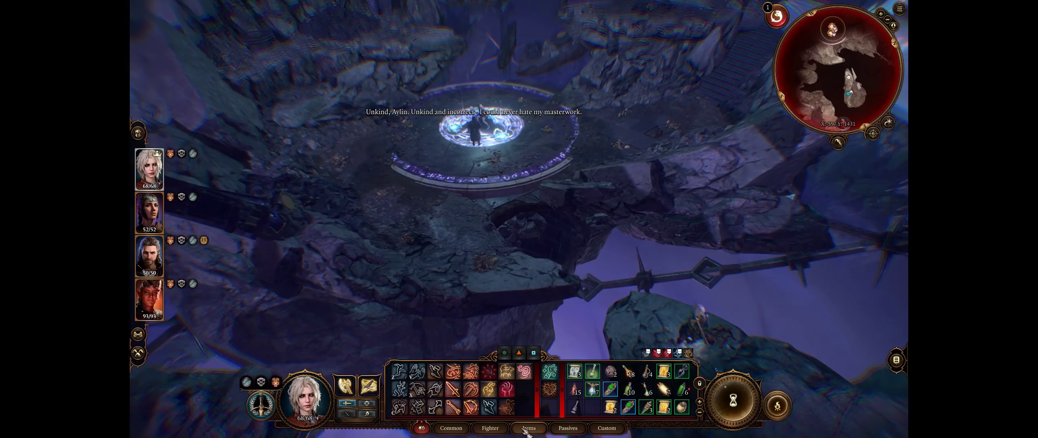
Switch the hotbar to the Items tab to show the character's items
left_click(535, 428)
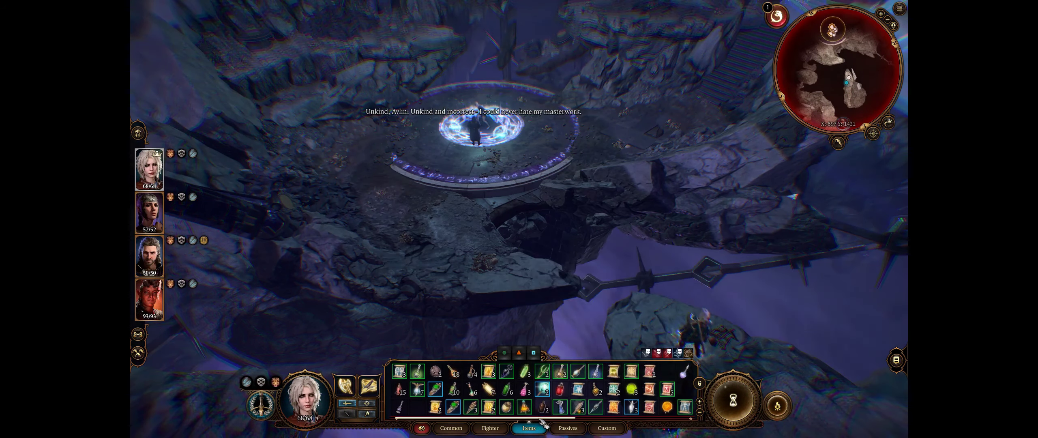
mouse_move(456, 413)
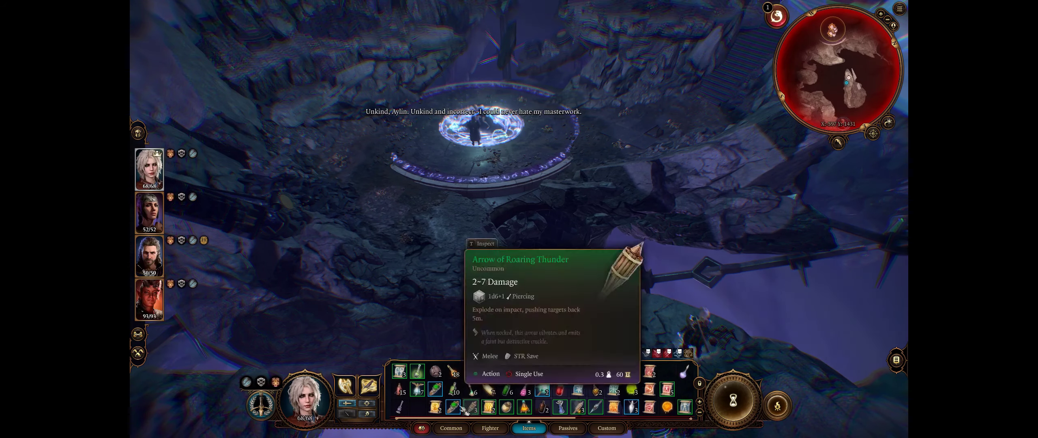